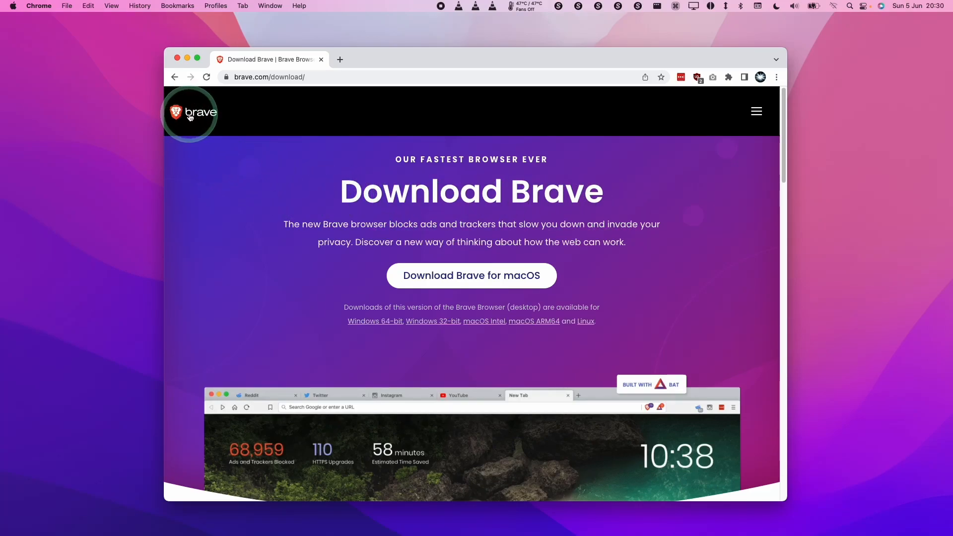
{"action": "mouse_move", "coordinate": [508, 193]}
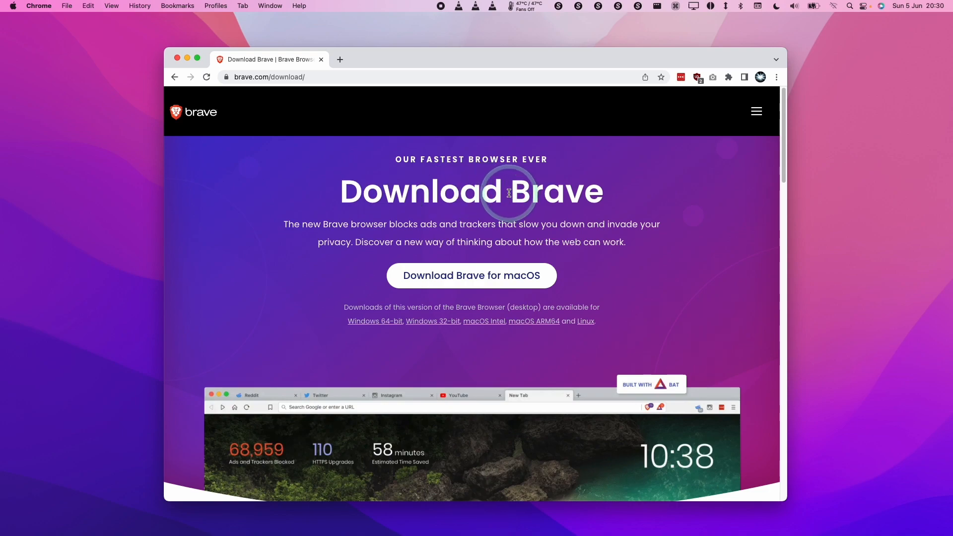
{"action": "mouse_move", "coordinate": [585, 203]}
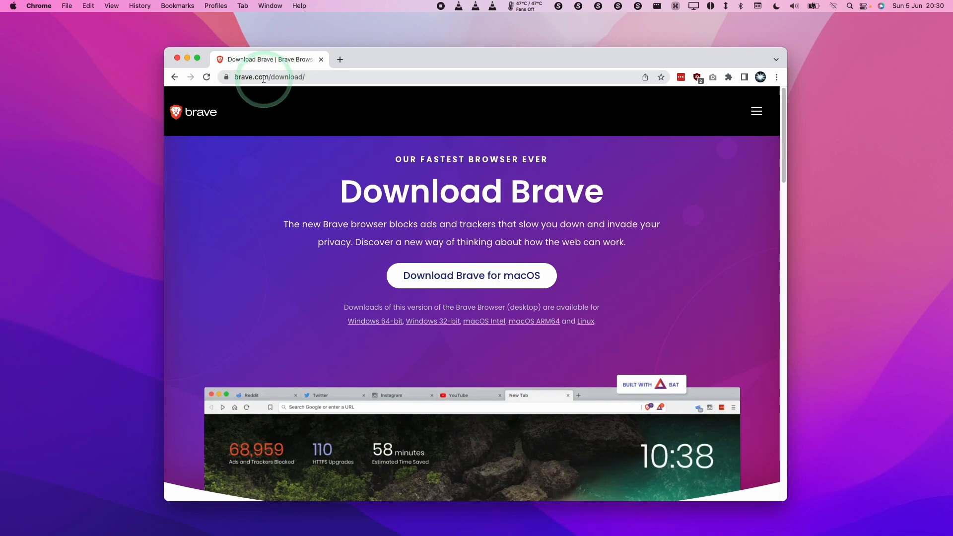
{"action": "mouse_move", "coordinate": [685, 220]}
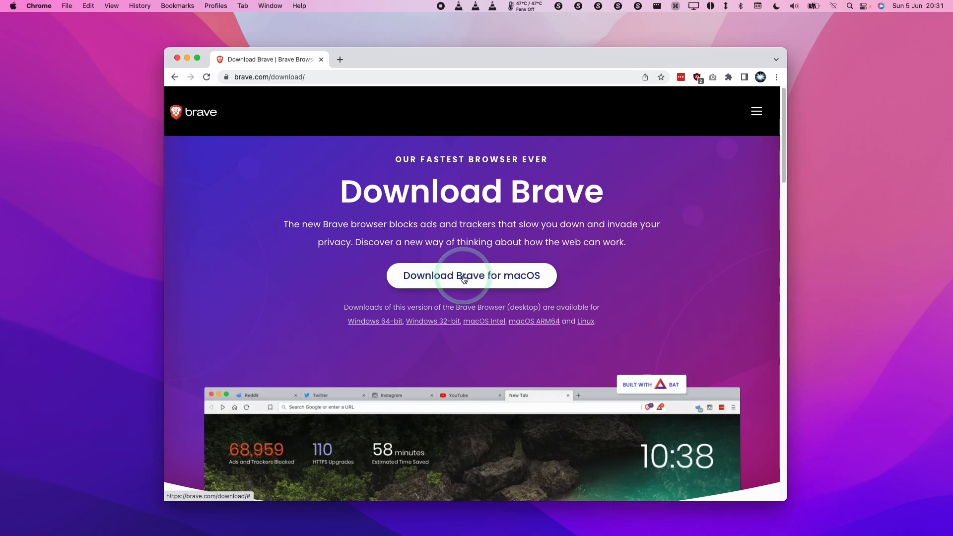
- Start the Brave macOS download and confirm in About This Mac that the chip is Apple M1 Max
{"action": "left_click", "coordinate": [470, 275]}
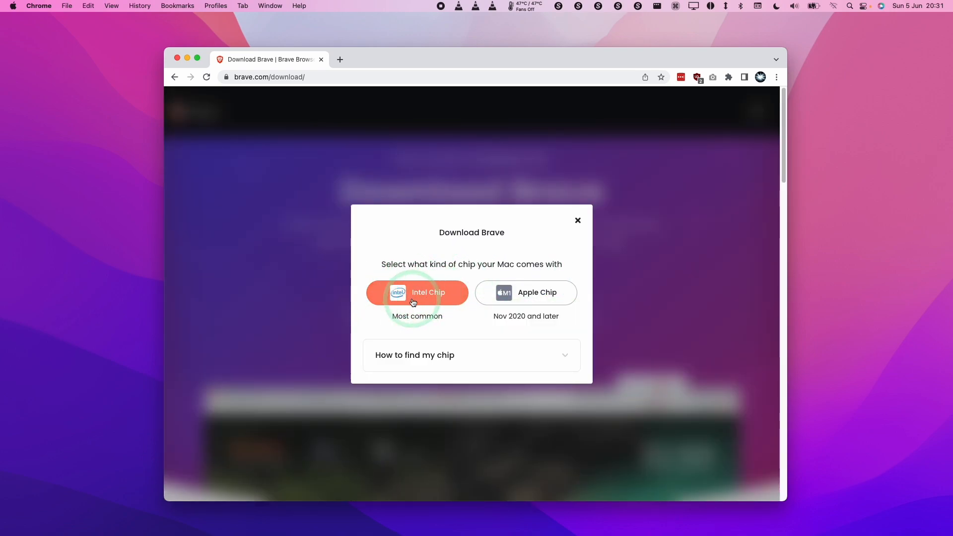
{"action": "mouse_move", "coordinate": [533, 298]}
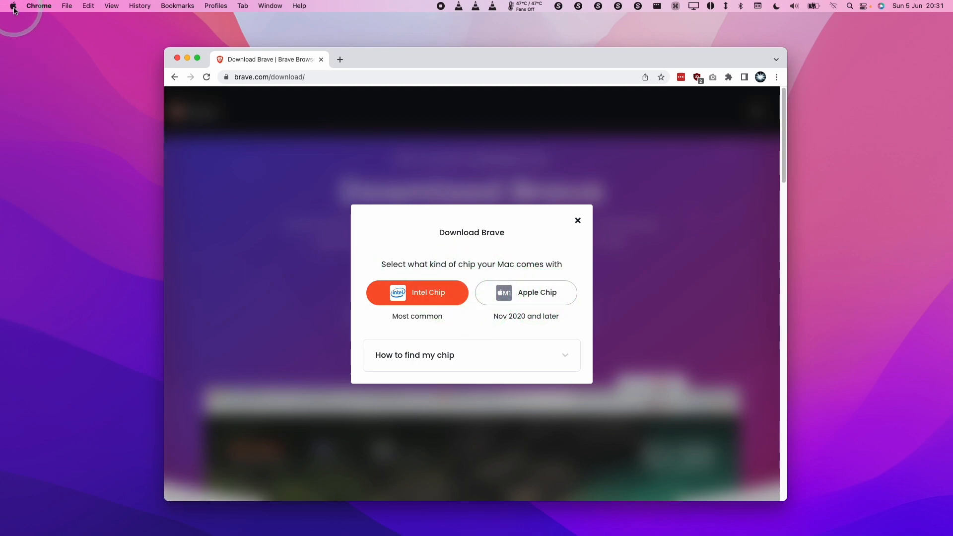
{"action": "left_click", "coordinate": [12, 5]}
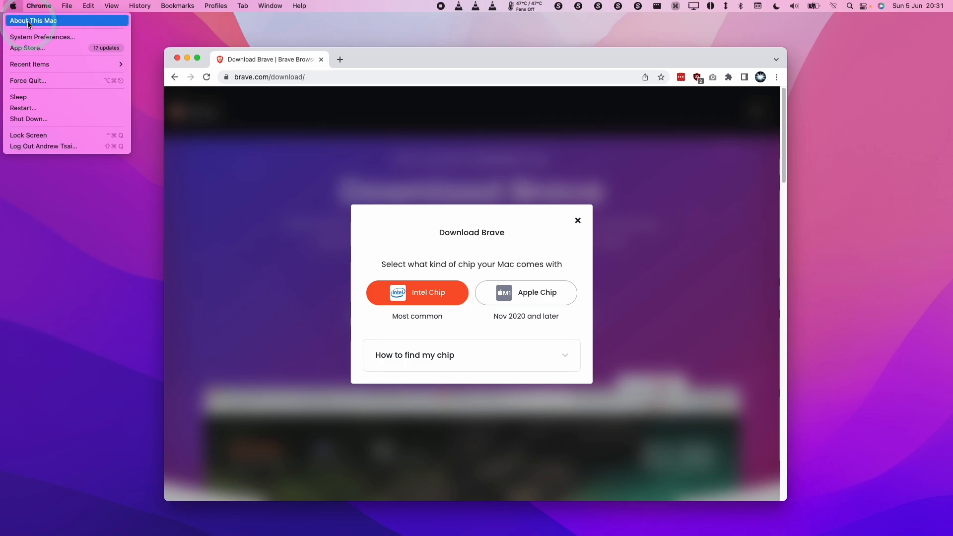
{"action": "left_click", "coordinate": [34, 20]}
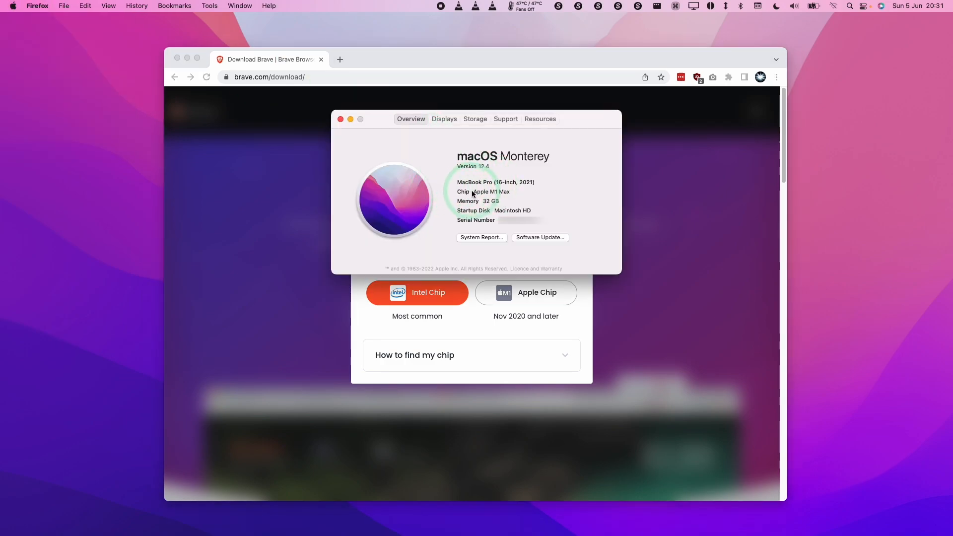
{"action": "double_click", "coordinate": [481, 191]}
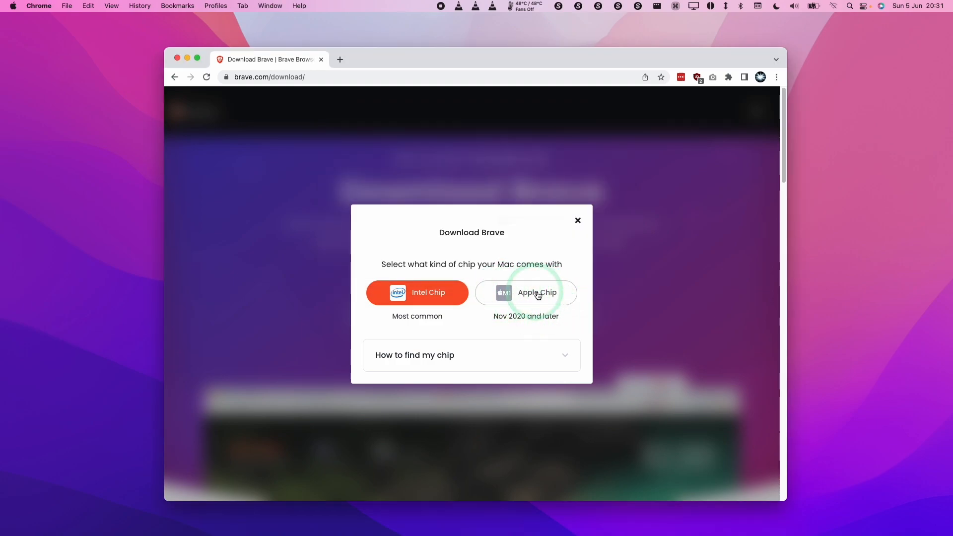
{"action": "mouse_move", "coordinate": [536, 292]}
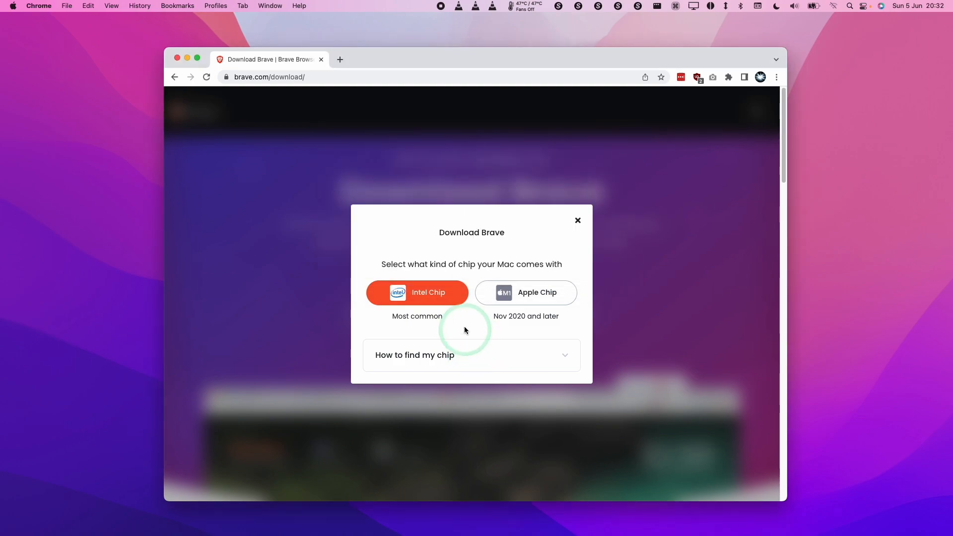
{"action": "mouse_move", "coordinate": [404, 297]}
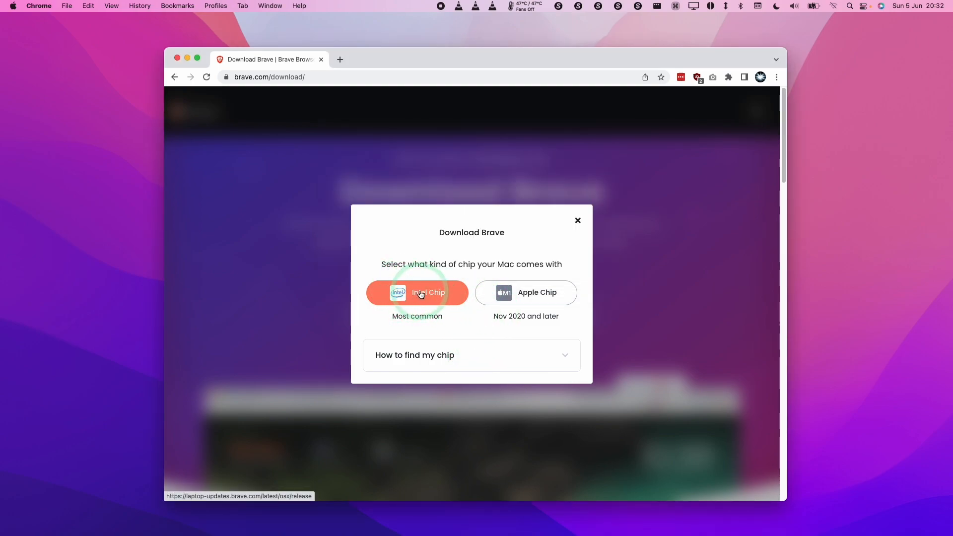
{"action": "mouse_move", "coordinate": [518, 300]}
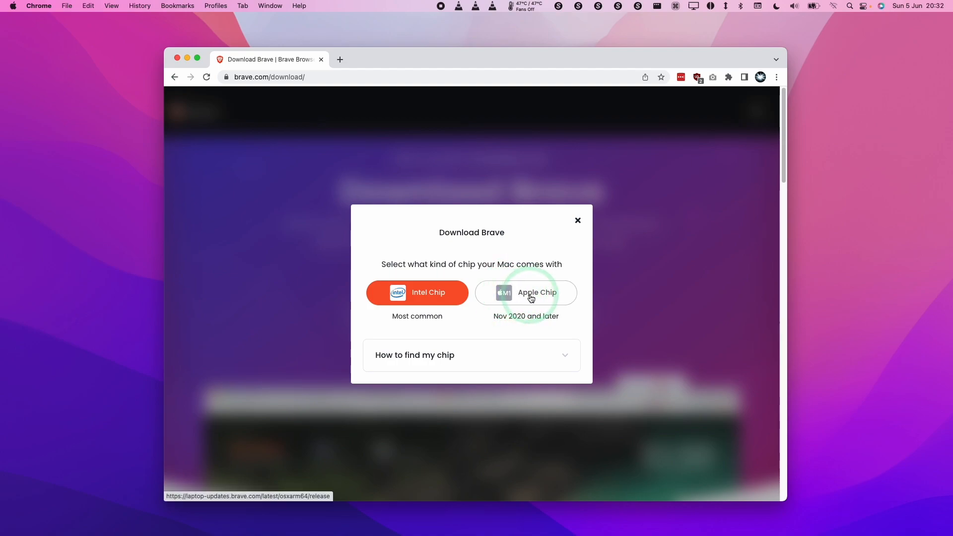
- Choose the Apple Chip build to download Brave's macOS disk image
{"action": "left_click", "coordinate": [525, 292]}
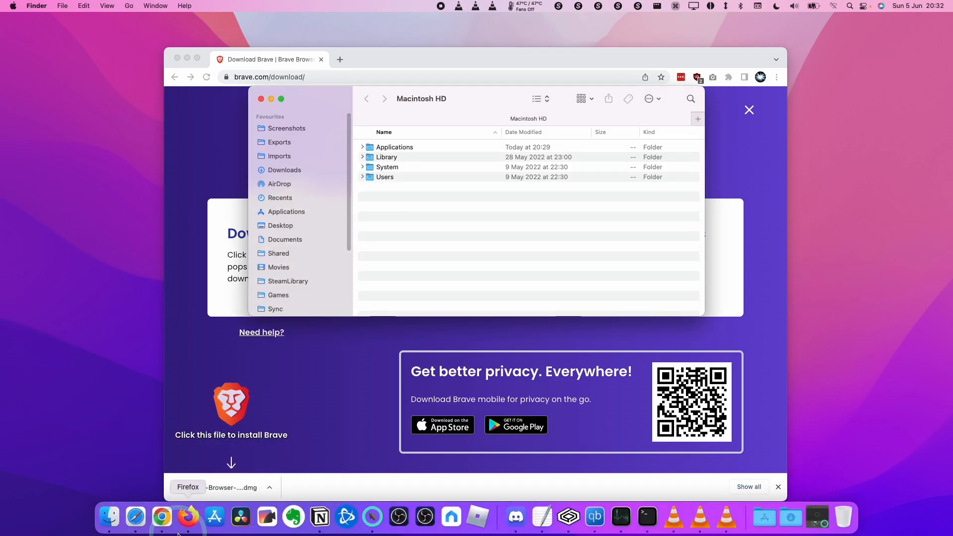
- Open Brave-Browser-arm64.dmg from the Downloads folder
{"action": "left_click", "coordinate": [285, 170]}
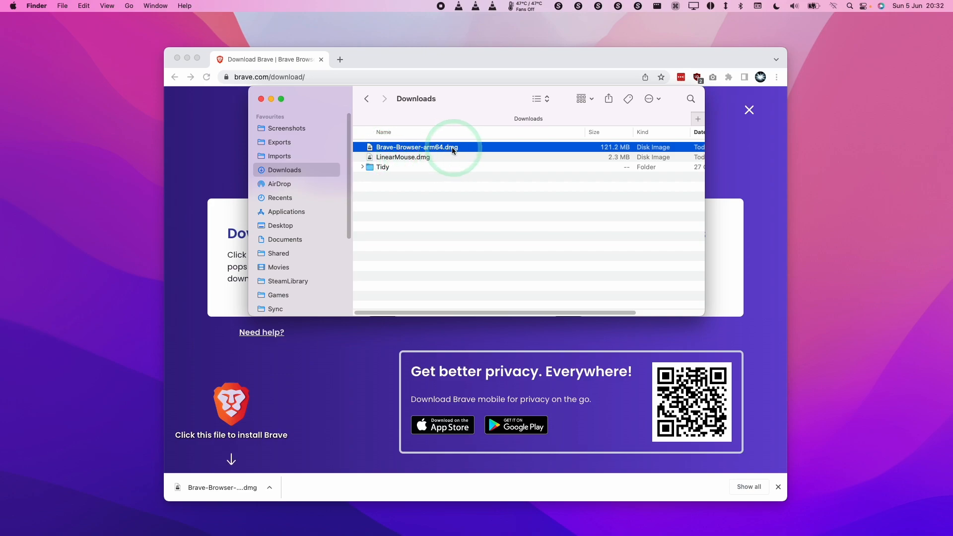
{"action": "double_click", "coordinate": [416, 147]}
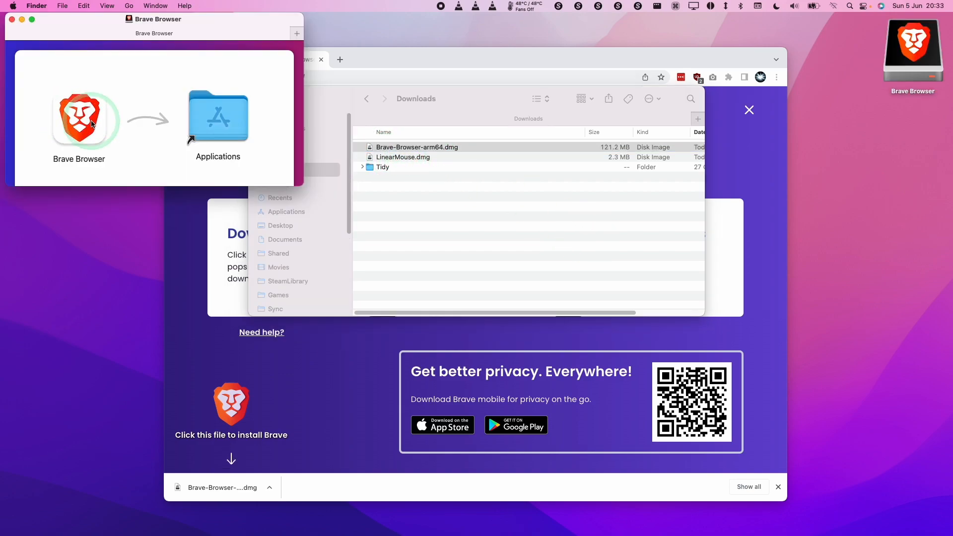
- Drag the Brave Browser icon onto the Applications folder to install it
{"action": "left_click", "coordinate": [78, 116]}
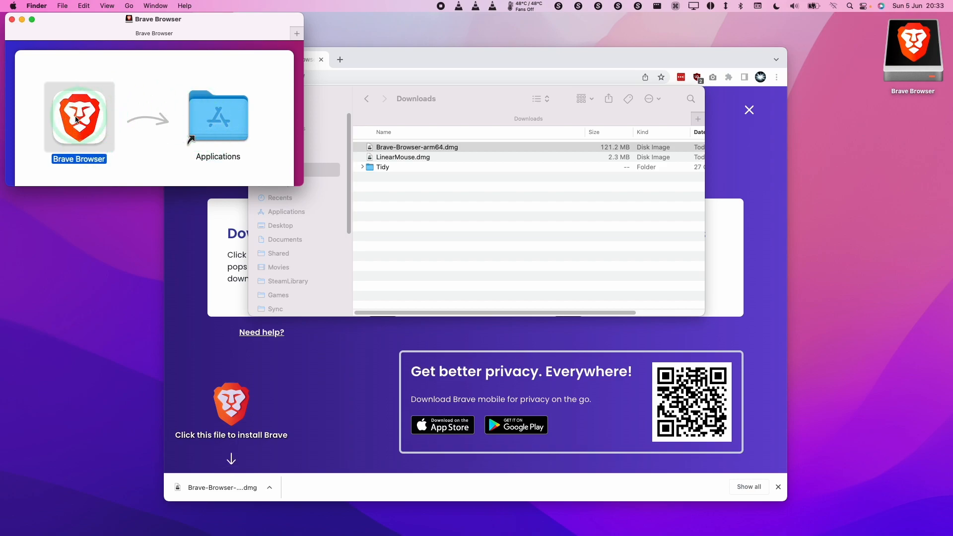
{"action": "left_click_drag", "start_coordinate": [79, 119], "coordinate": [191, 108]}
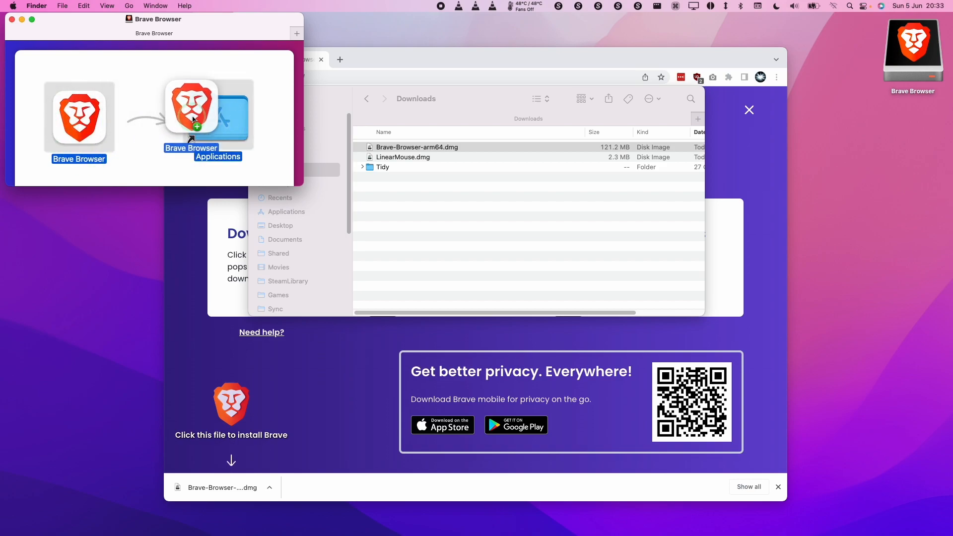
{"action": "left_click_drag", "start_coordinate": [192, 110], "coordinate": [217, 115]}
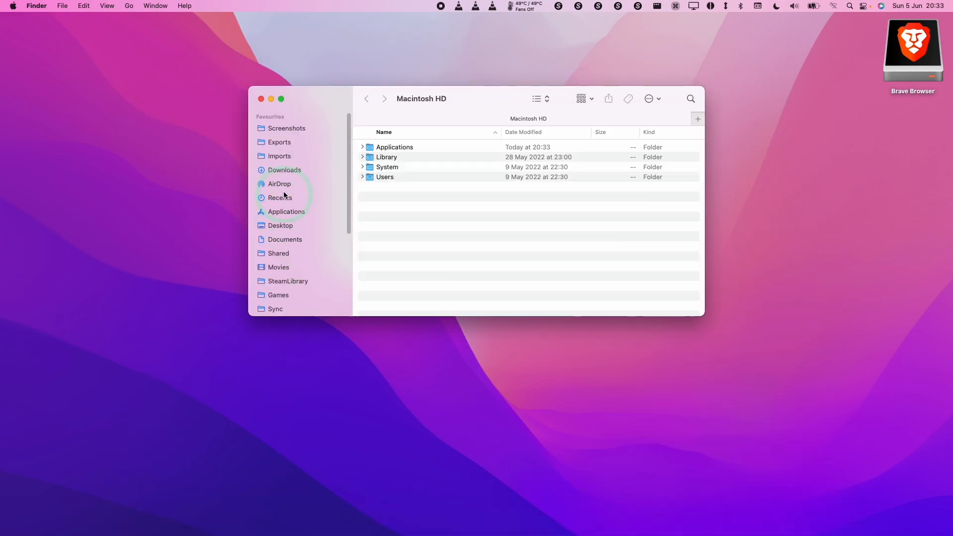
- Launch Brave Browser from the Applications folder
{"action": "left_click", "coordinate": [287, 212]}
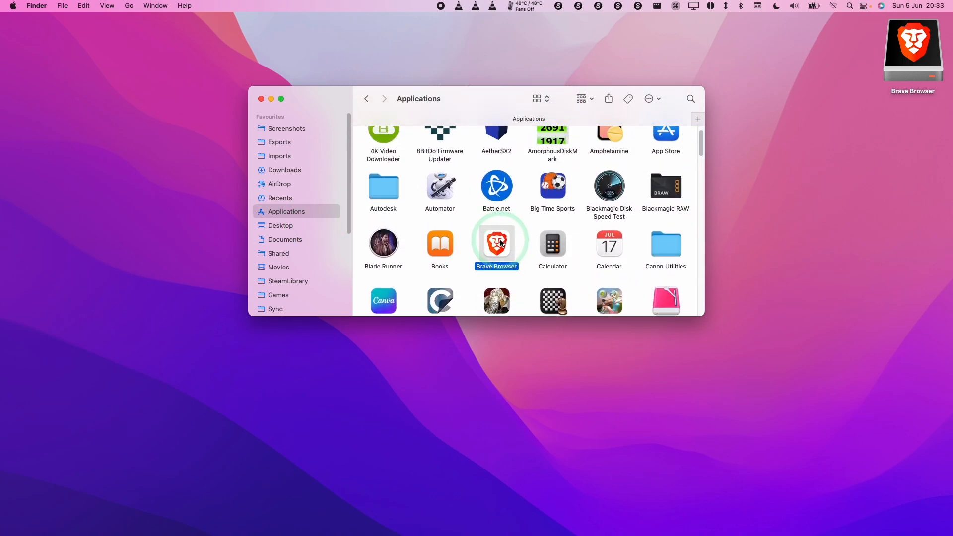
{"action": "double_click", "coordinate": [497, 243]}
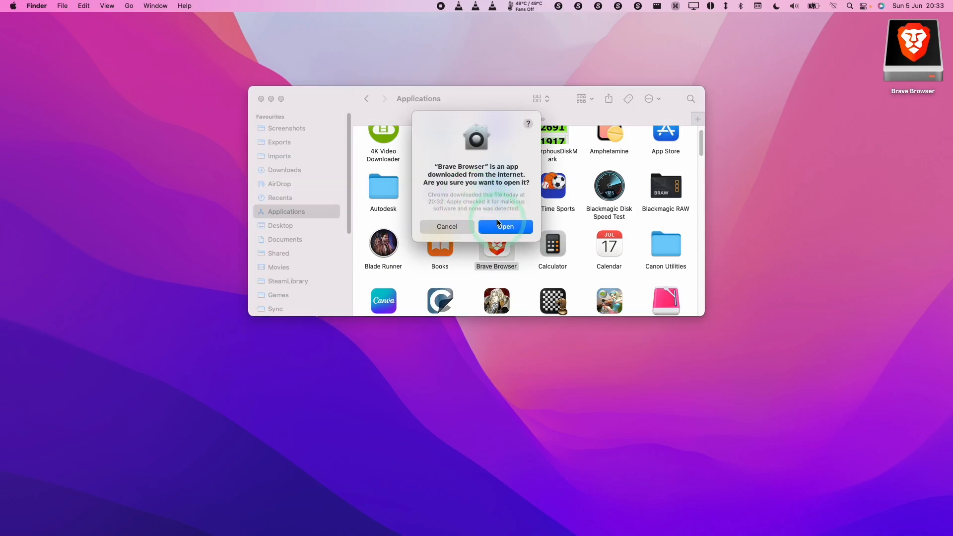
- Confirm opening the downloaded app and choose 'Maybe later' on the default-browser offer
{"action": "left_click", "coordinate": [504, 226]}
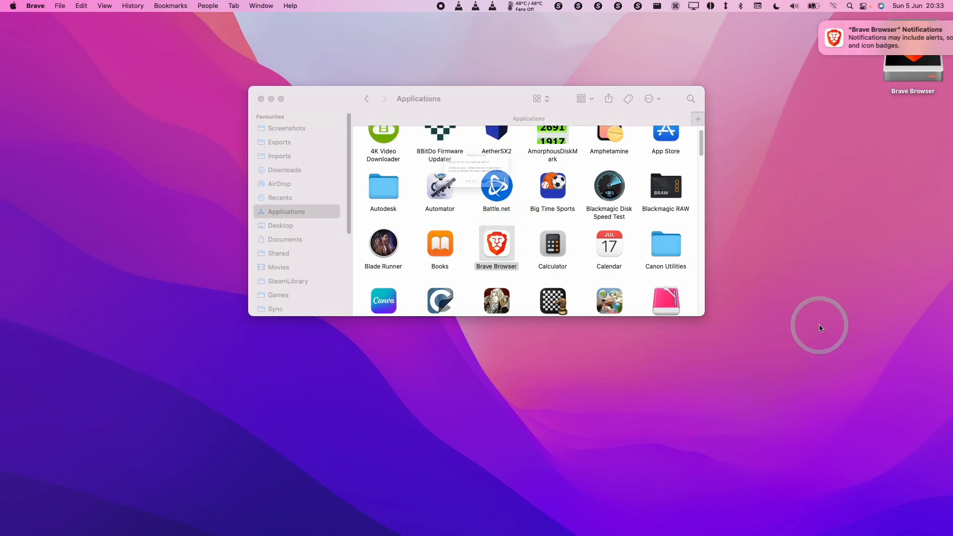
{"action": "double_click", "coordinate": [496, 247]}
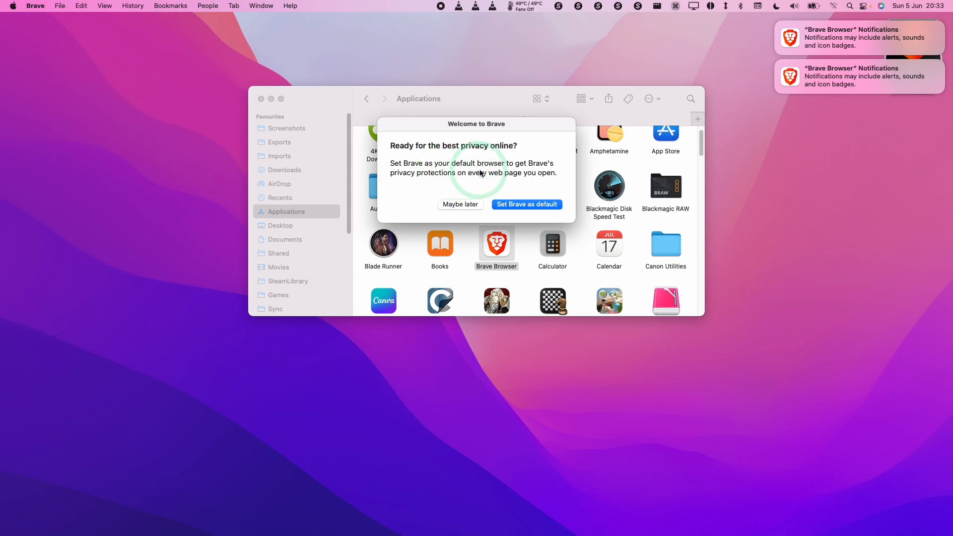
{"action": "mouse_move", "coordinate": [526, 208]}
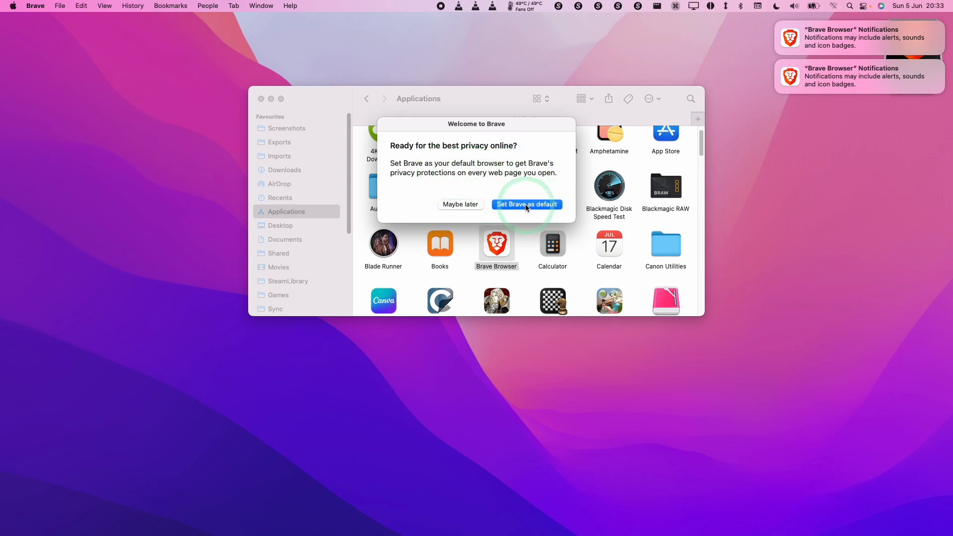
{"action": "mouse_move", "coordinate": [460, 204]}
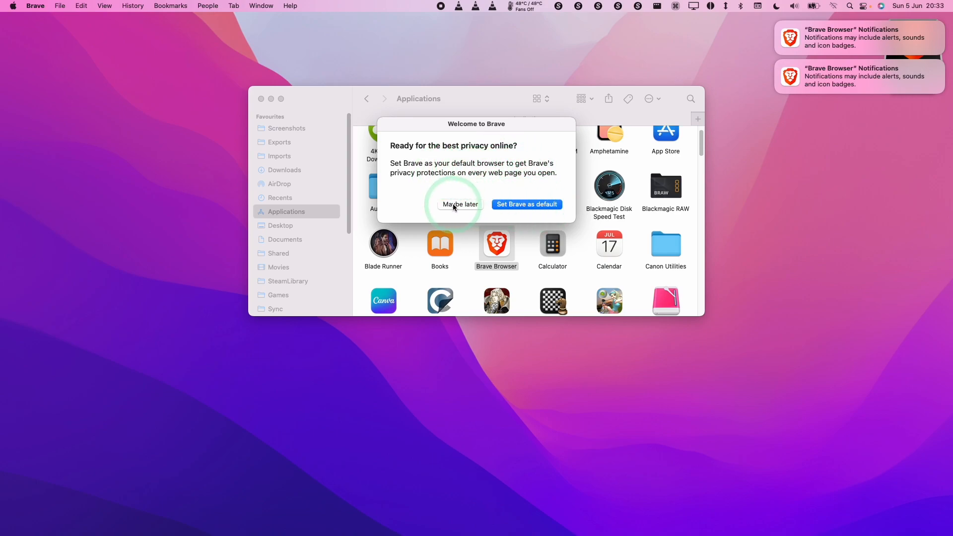
{"action": "left_click", "coordinate": [460, 204]}
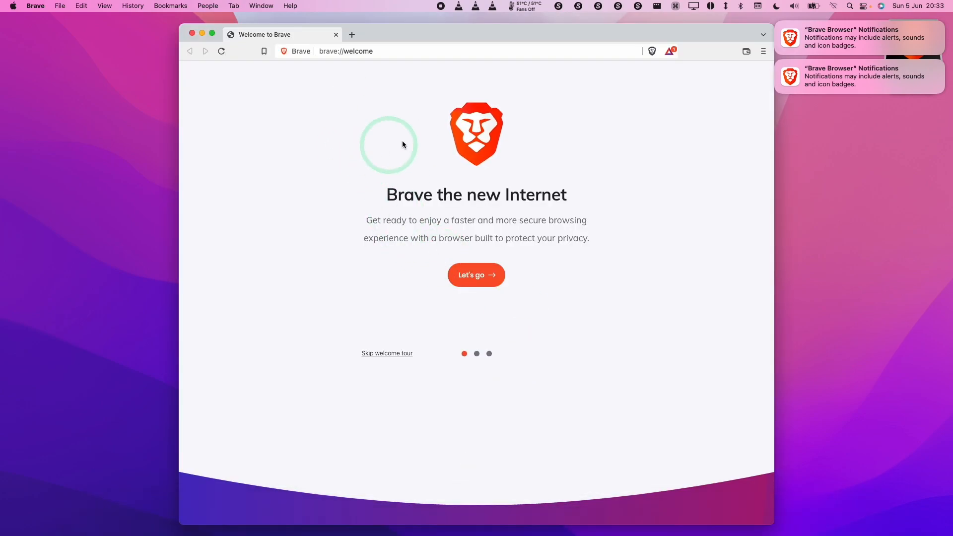
{"action": "left_click", "coordinate": [378, 51]}
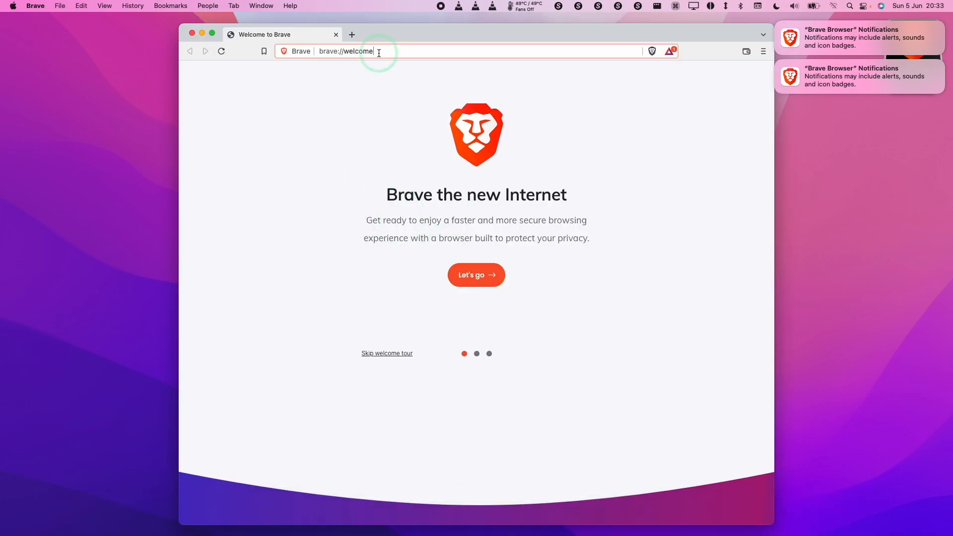